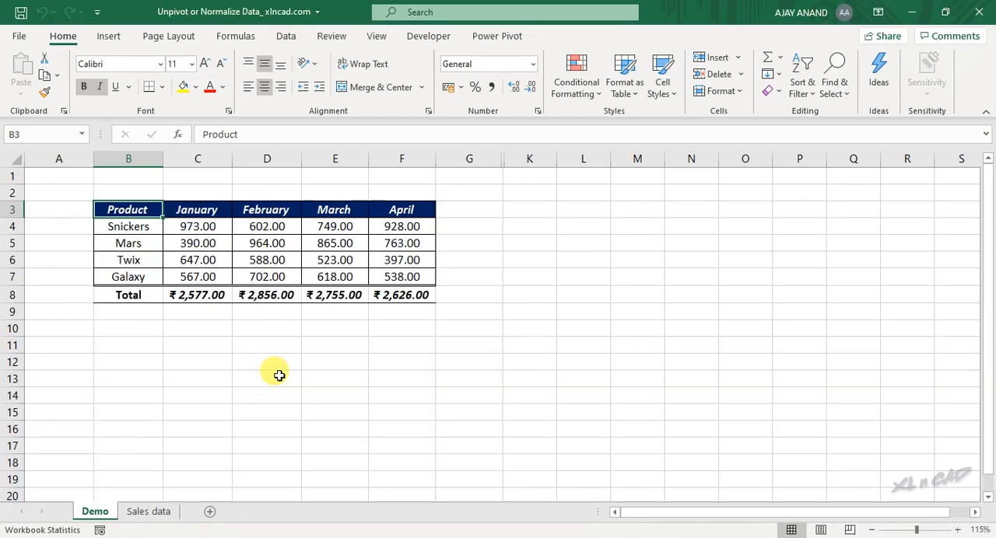
- Select the Demo sales report B3:F8 beside the Normalized Data table in H2:J19
drag(127, 209, 334, 276)
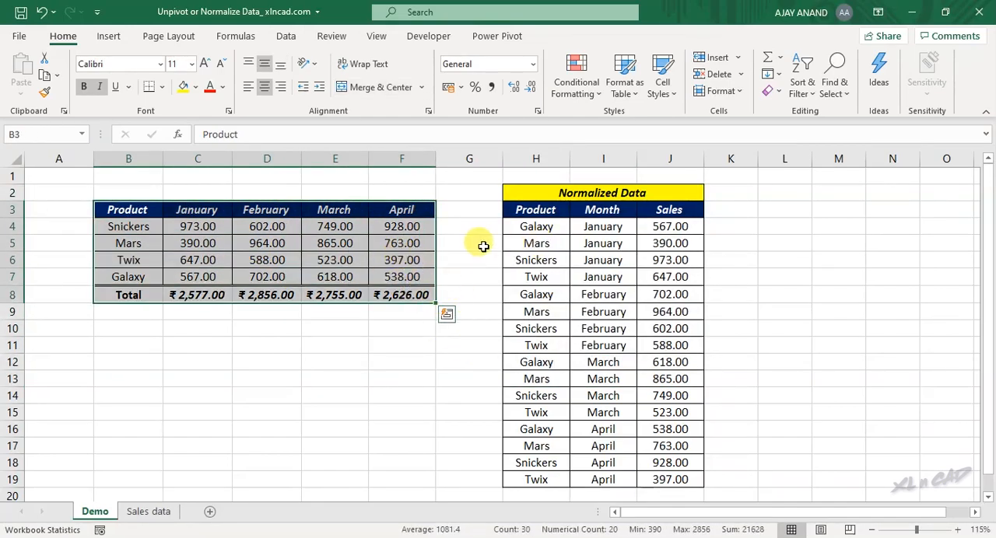
click(669, 210)
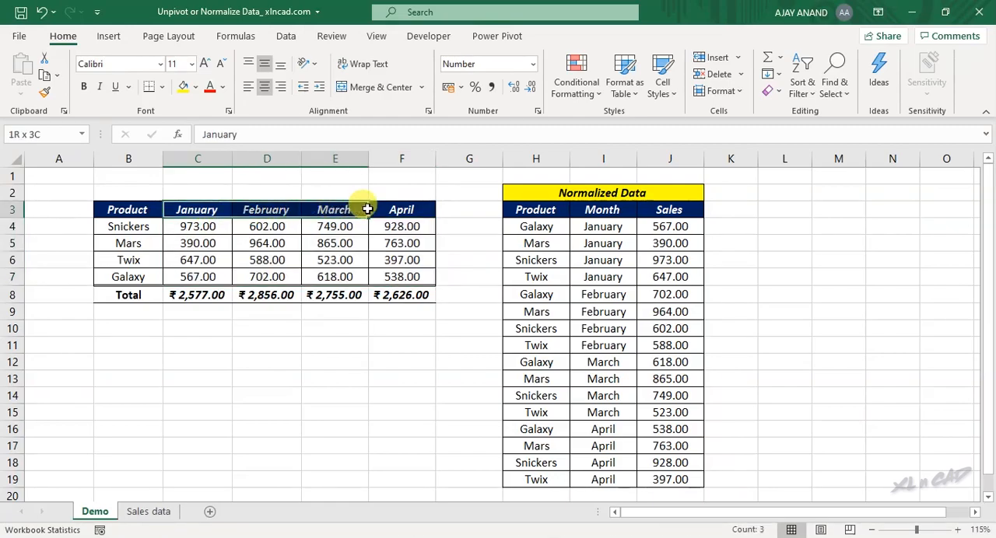
drag(670, 226, 670, 329)
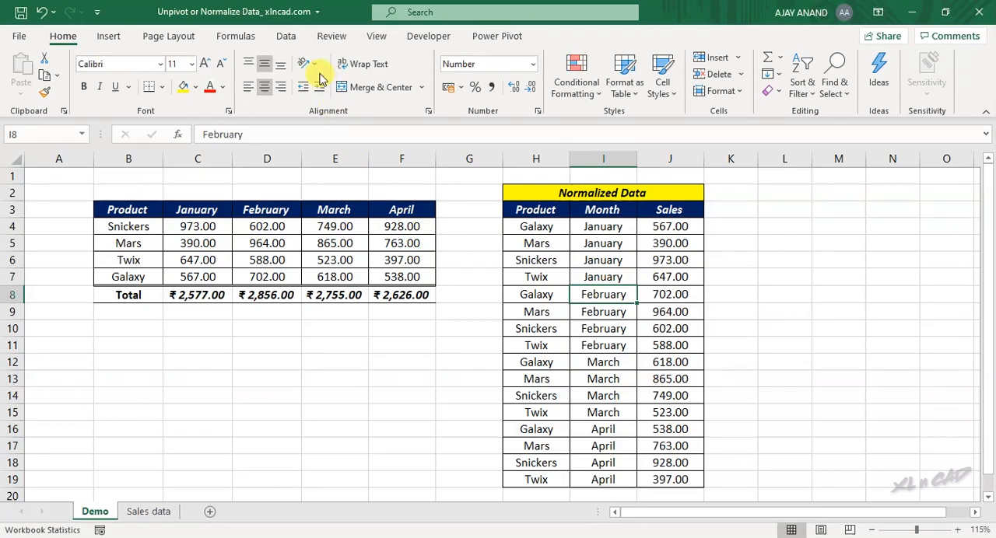
click(285, 35)
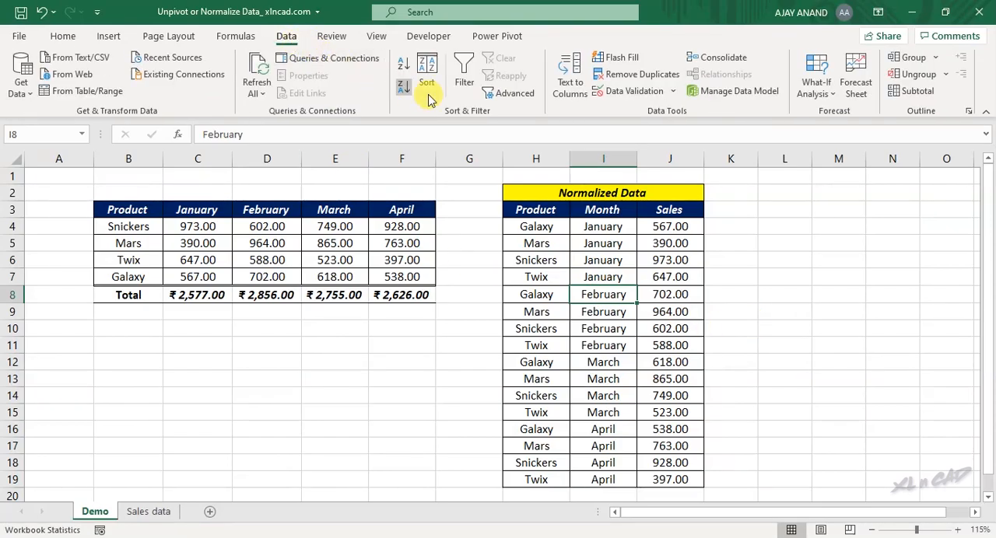
click(464, 70)
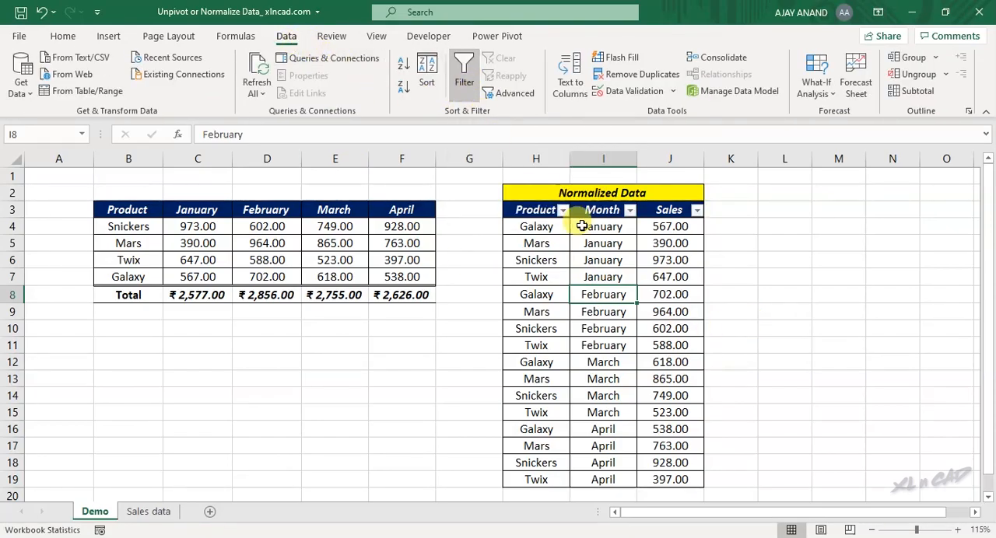
click(695, 210)
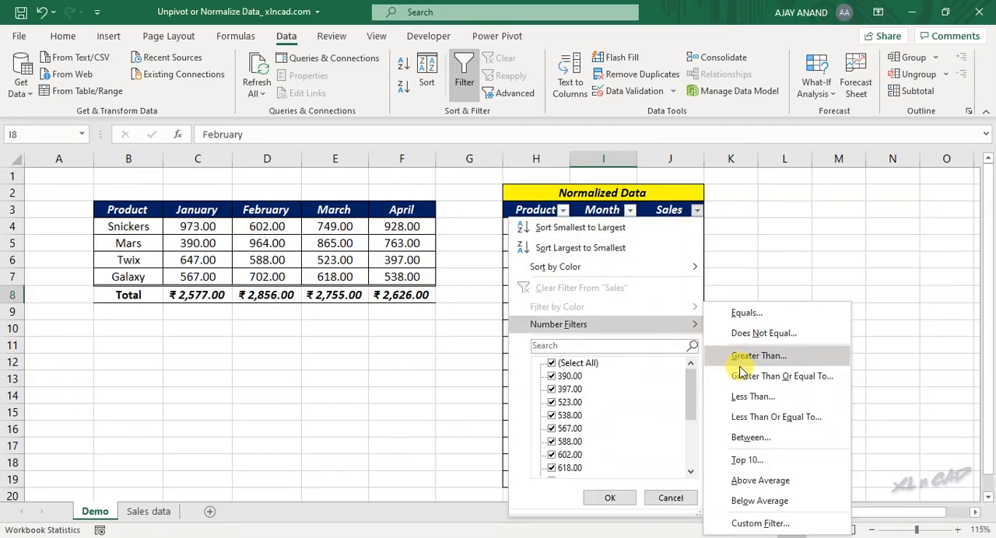
click(782, 376)
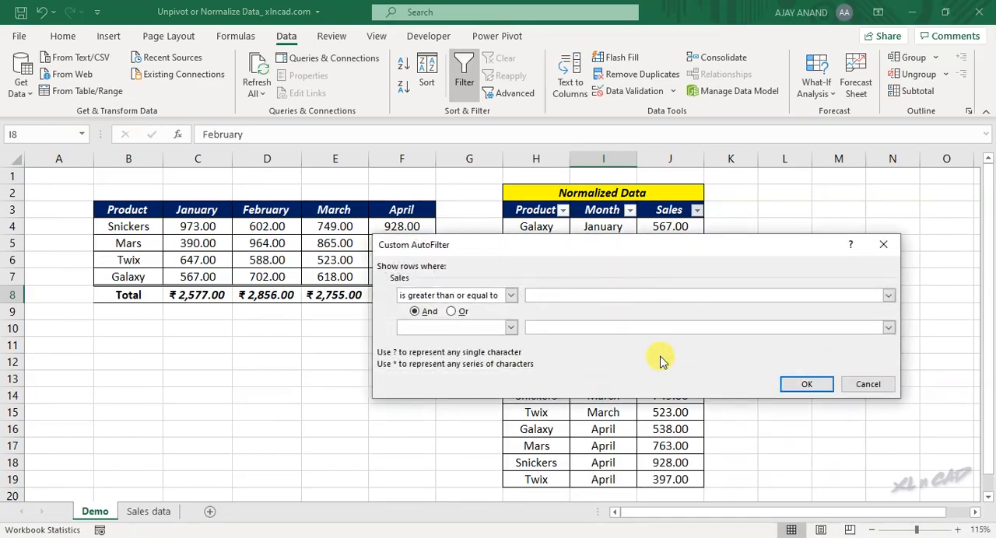
text(750)
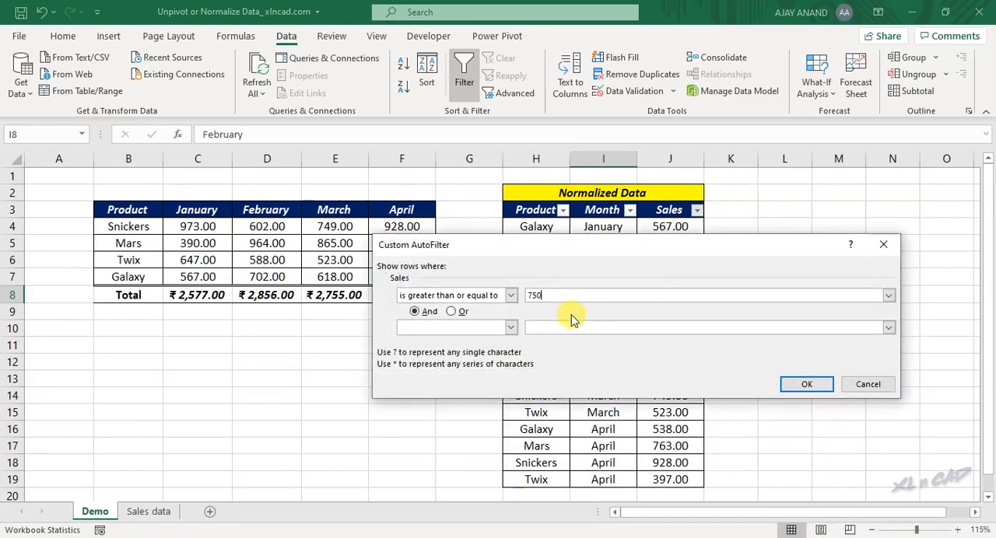
click(807, 384)
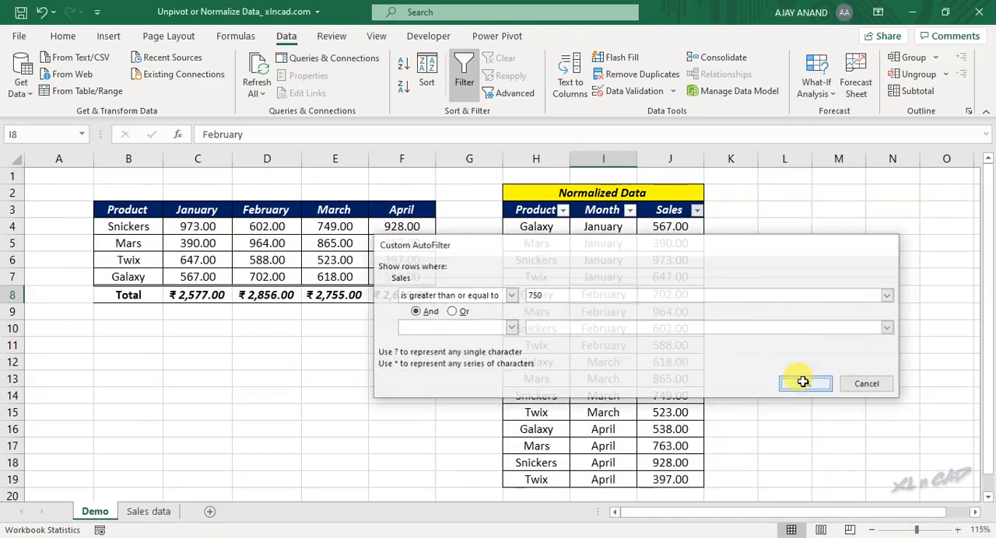
click(805, 383)
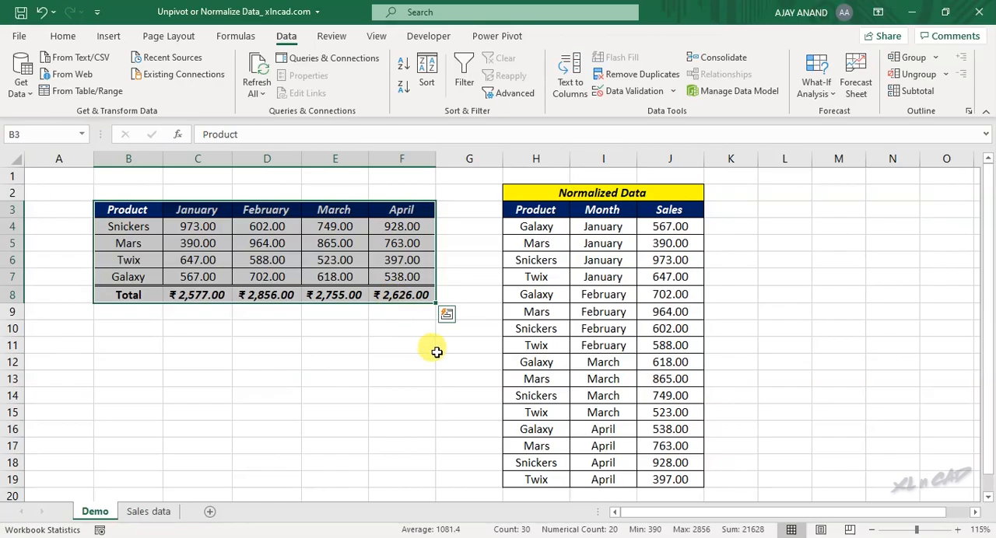
- Switch to the Sales data sheet and browse the Insert tab commands
click(147, 511)
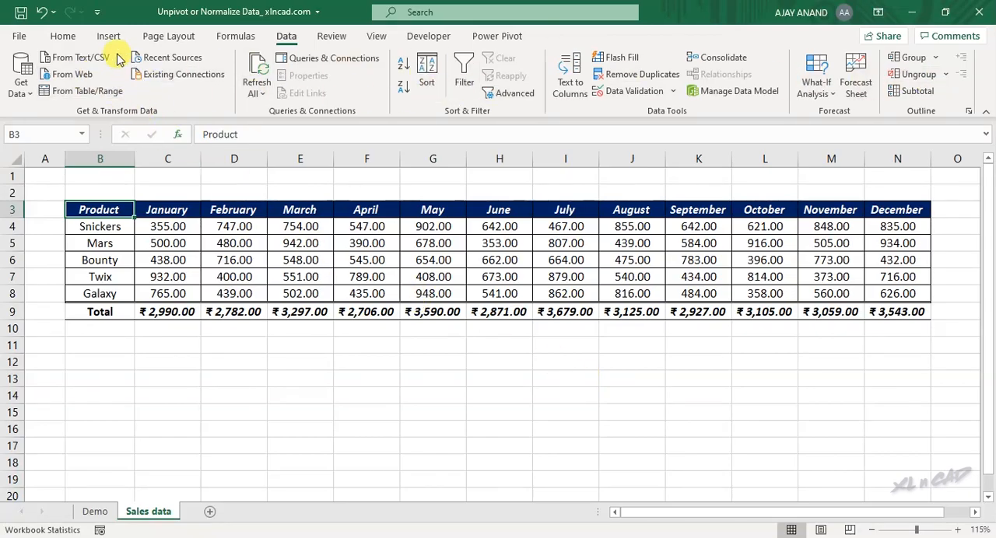
click(108, 36)
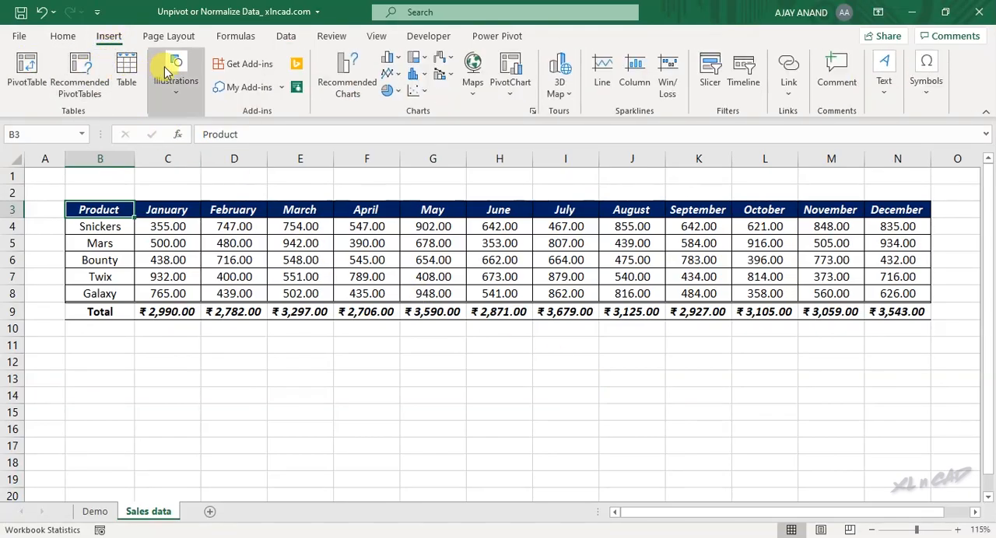
mouse_move(92, 36)
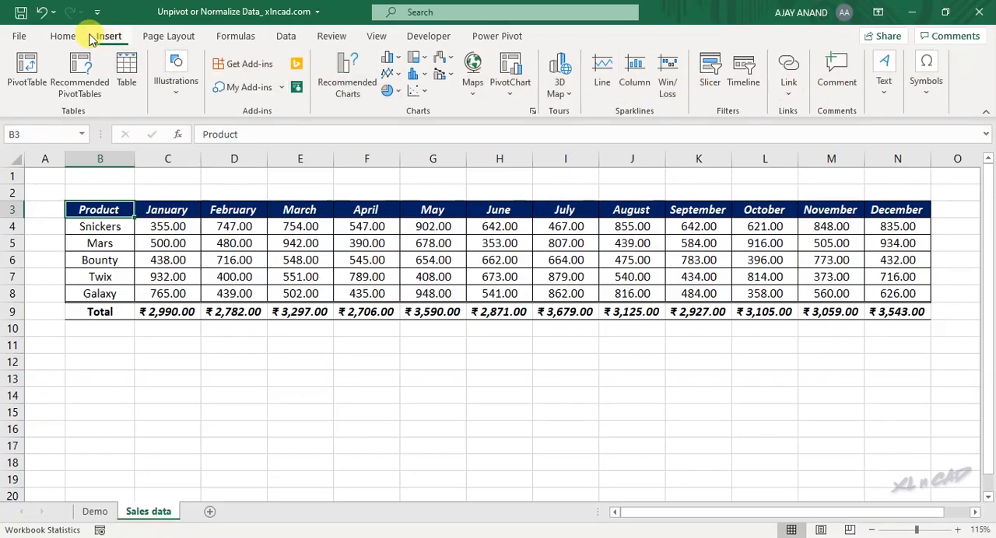
click(108, 36)
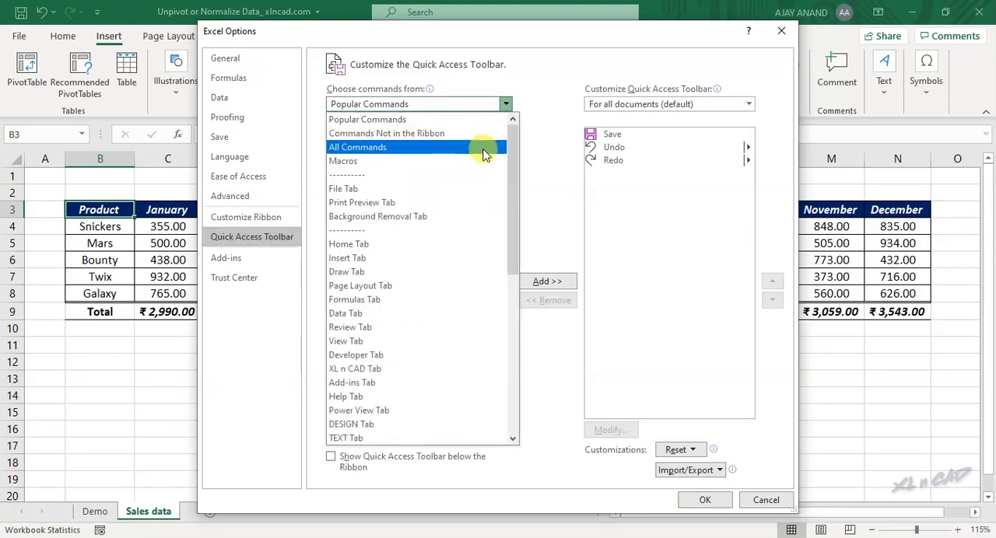
- Add PivotTable and PivotChart Wizard from All Commands to the Quick Access Toolbar
click(357, 147)
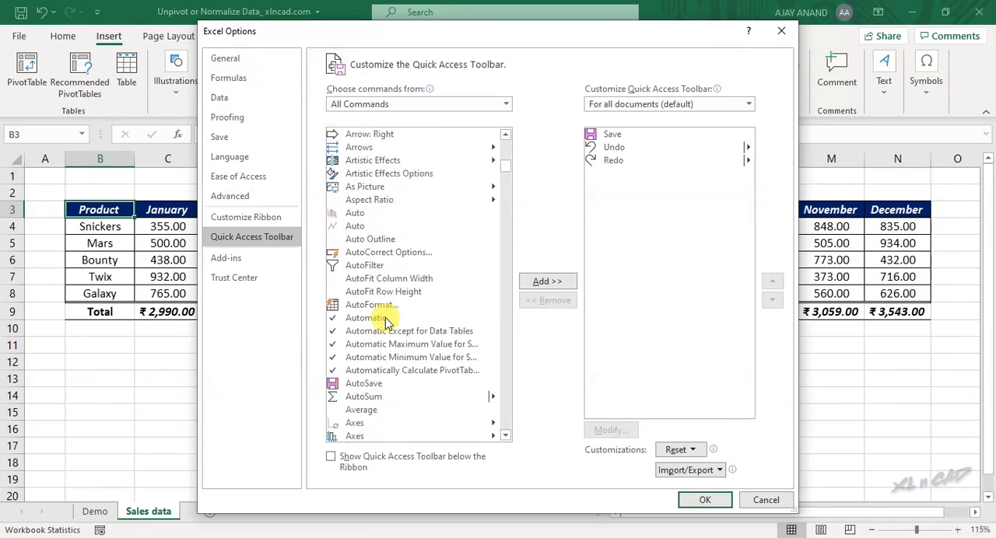
scroll(down, 3)
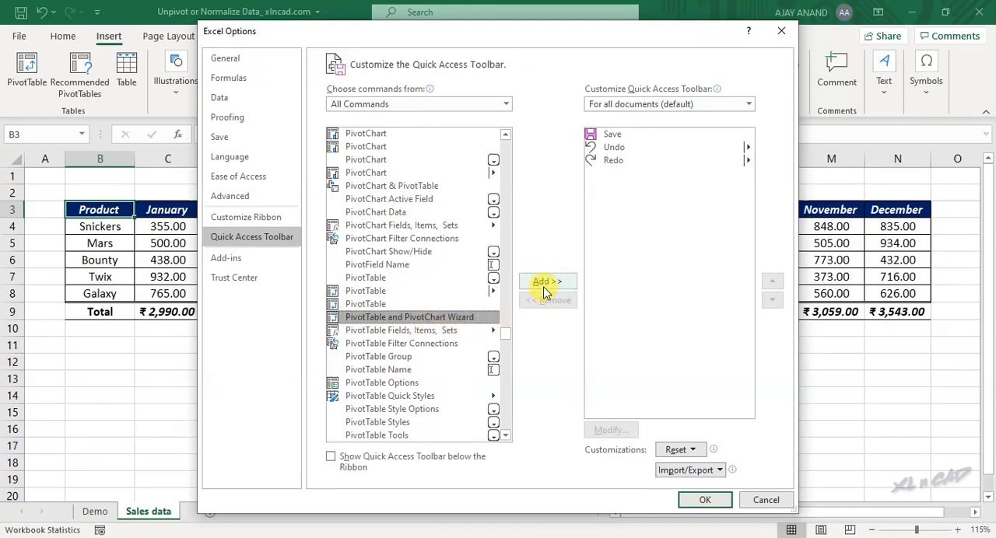
click(547, 280)
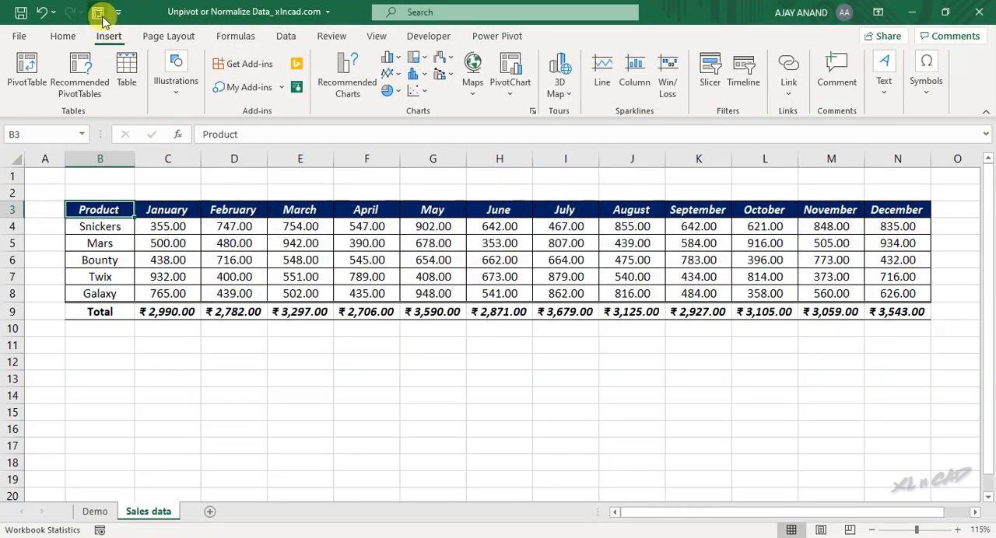
mouse_move(102, 14)
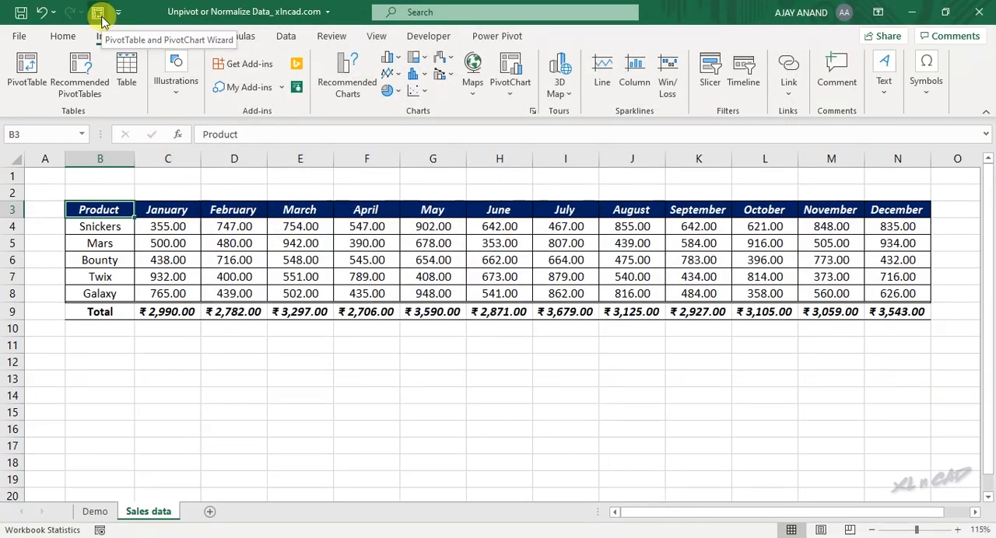
- Launch the PivotTable and PivotChart Wizard from the Quick Access Toolbar
click(100, 12)
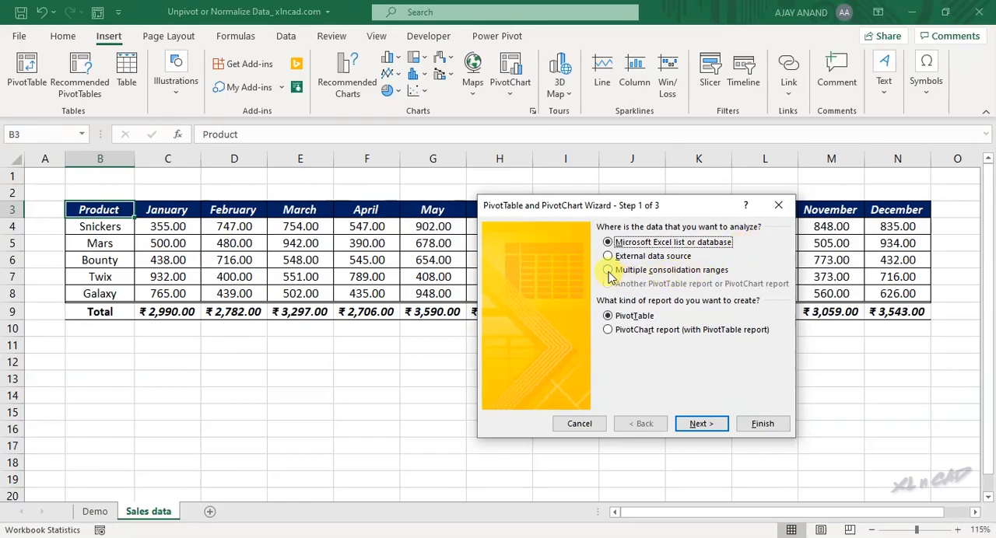
- Choose Multiple consolidation ranges with 'I will create the page fields' in the wizard
click(608, 270)
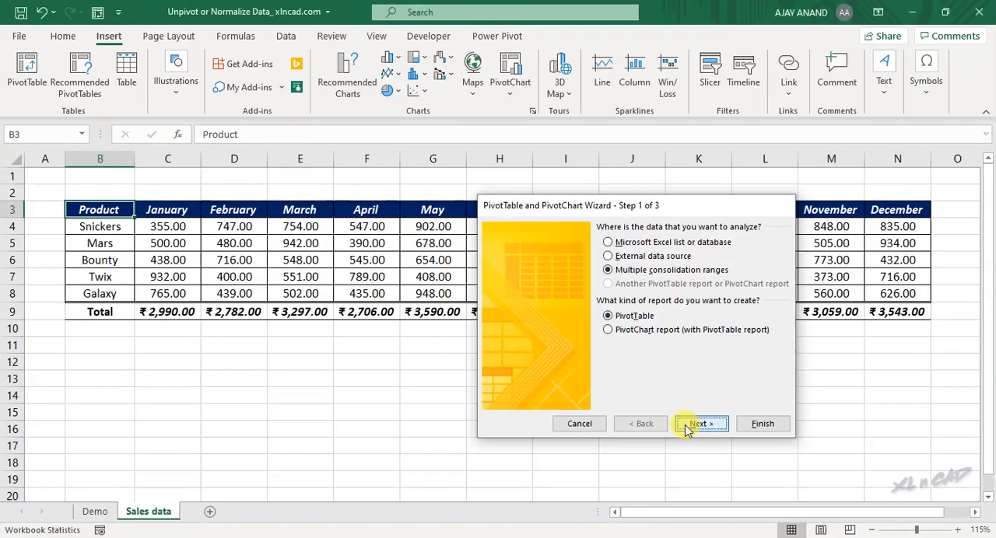
click(699, 423)
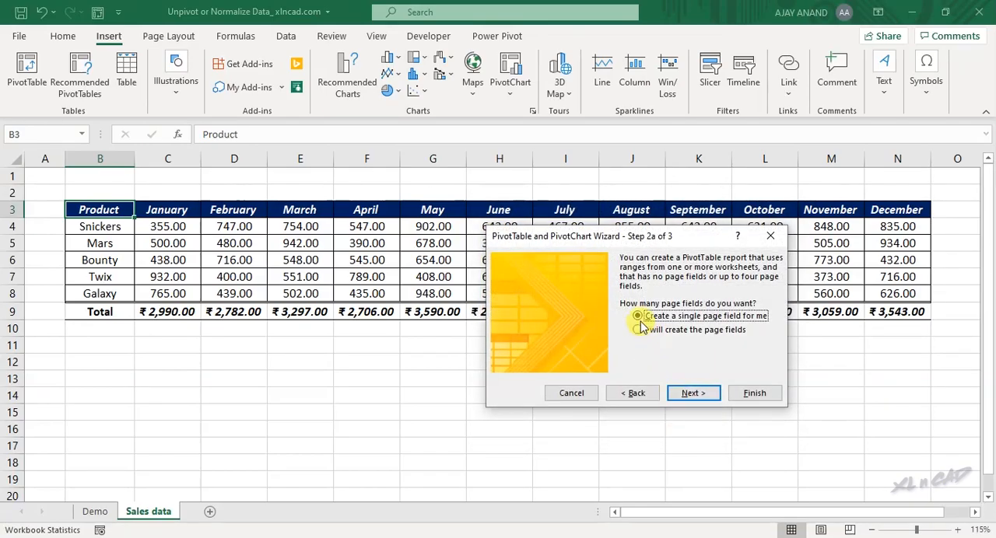
click(637, 315)
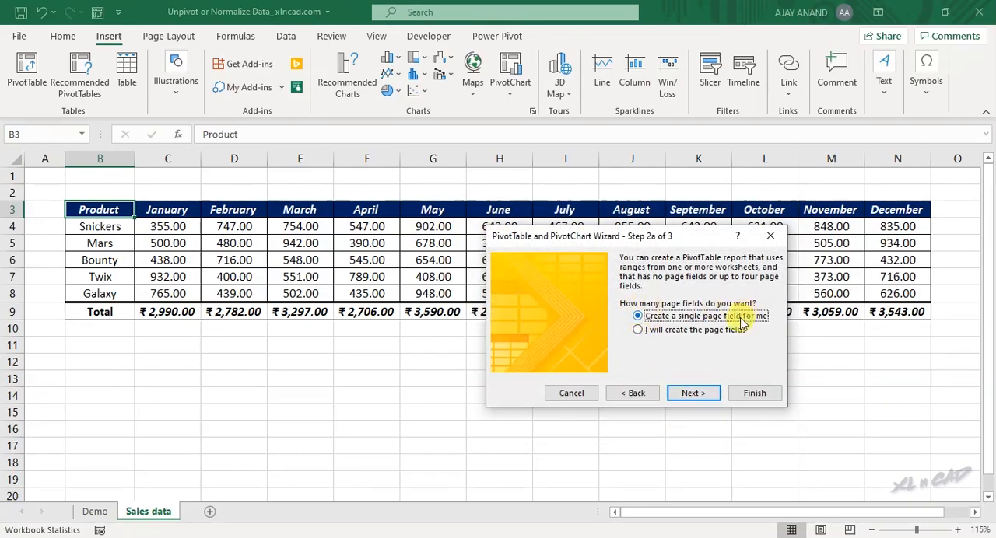
click(637, 330)
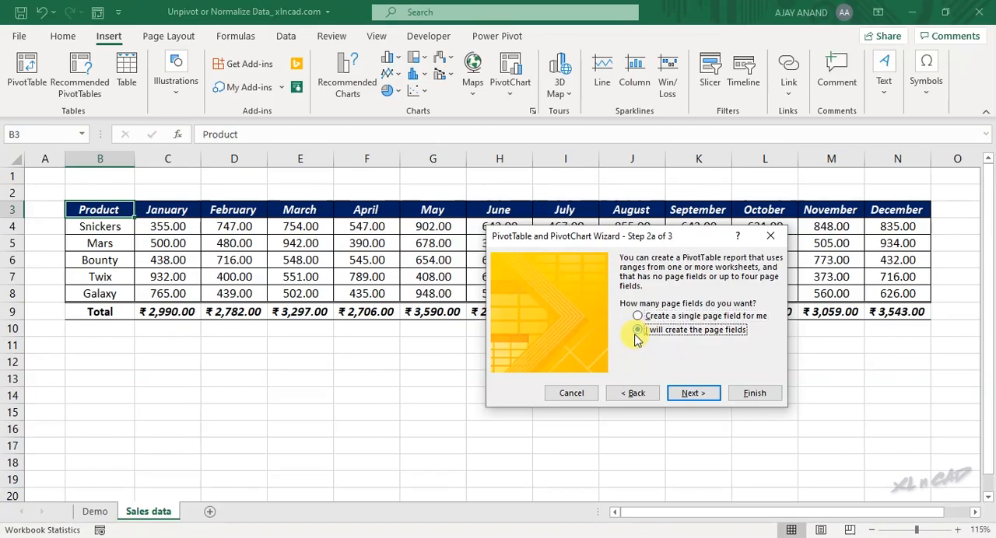
click(693, 392)
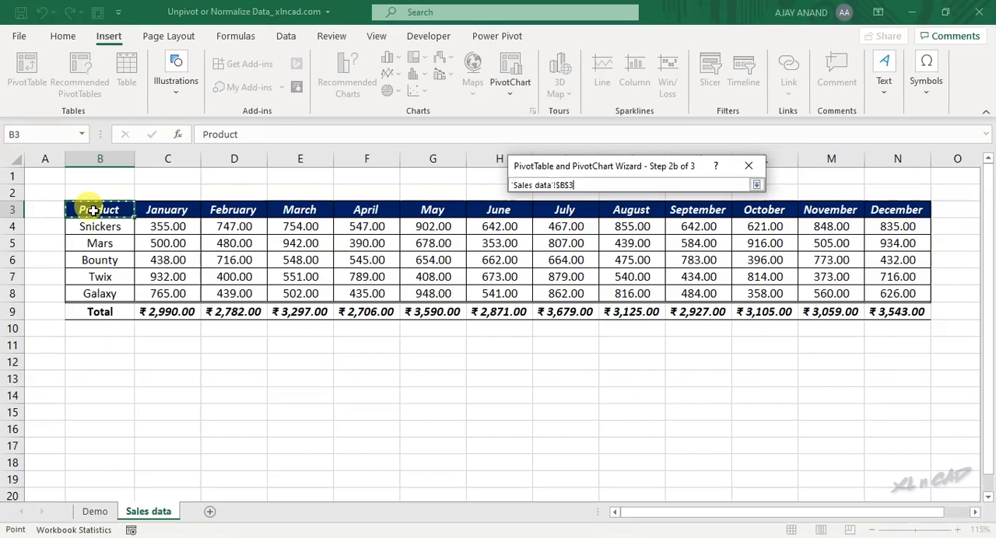
- Add range B3:N8 to the consolidation list and finish the wizard on Sheet1
drag(99, 209, 831, 293)
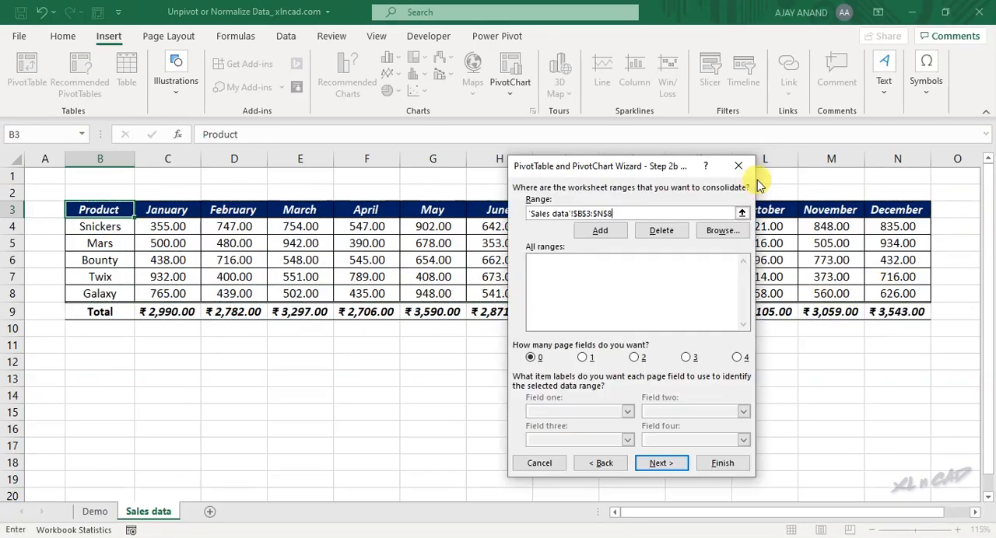
click(600, 230)
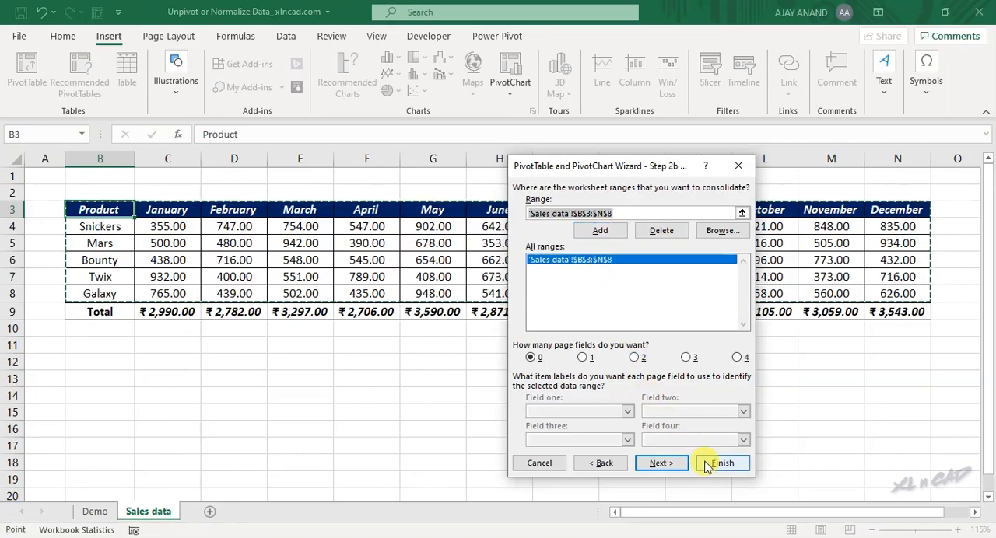
click(720, 463)
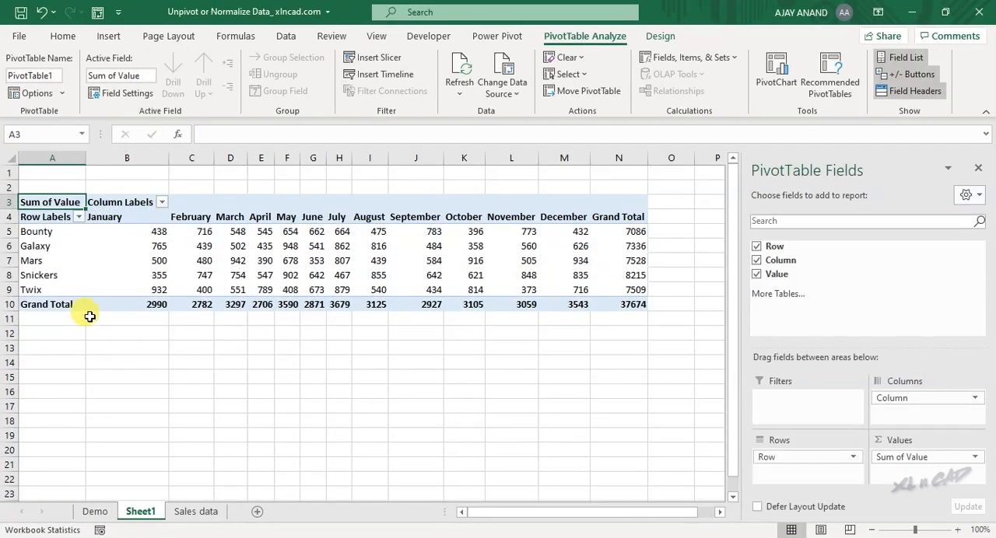
mouse_move(425, 319)
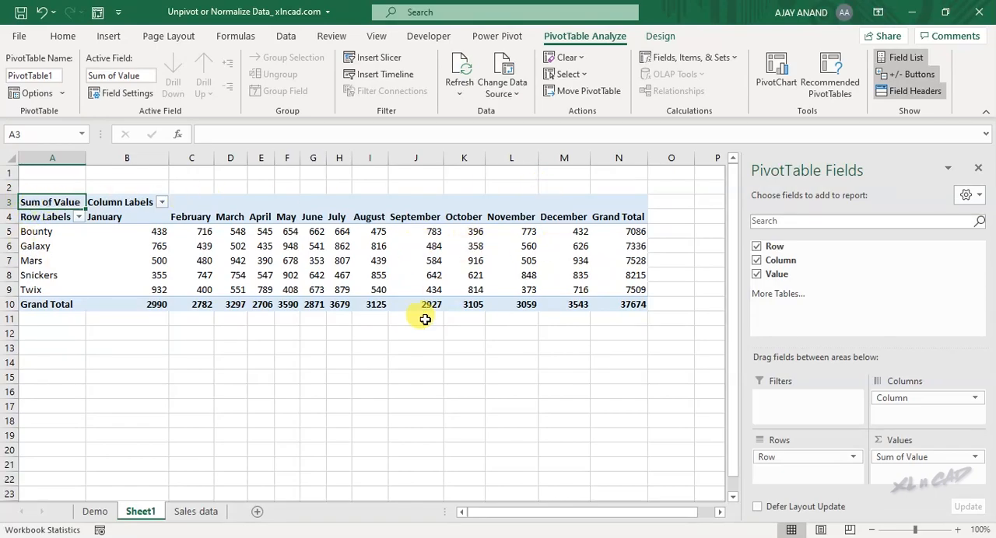
click(195, 511)
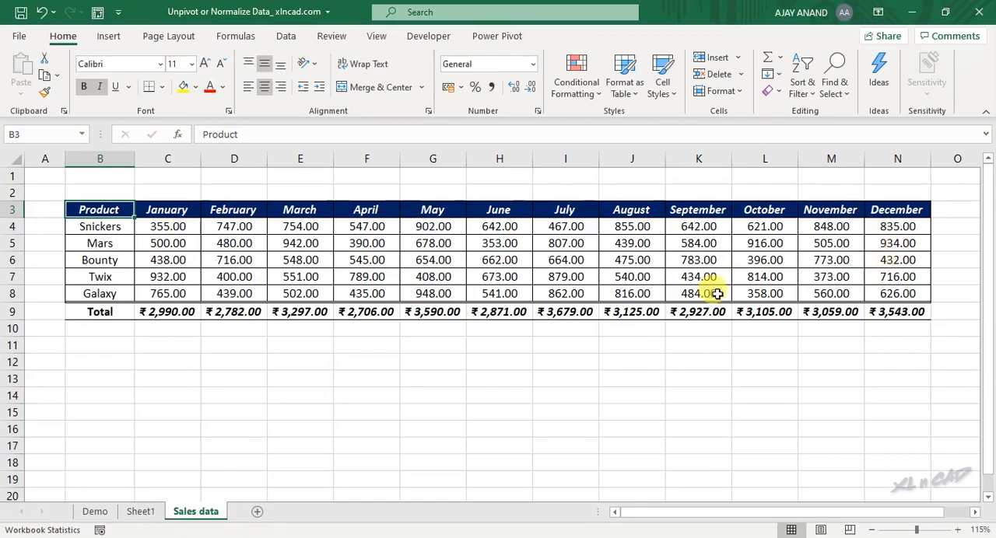
click(141, 511)
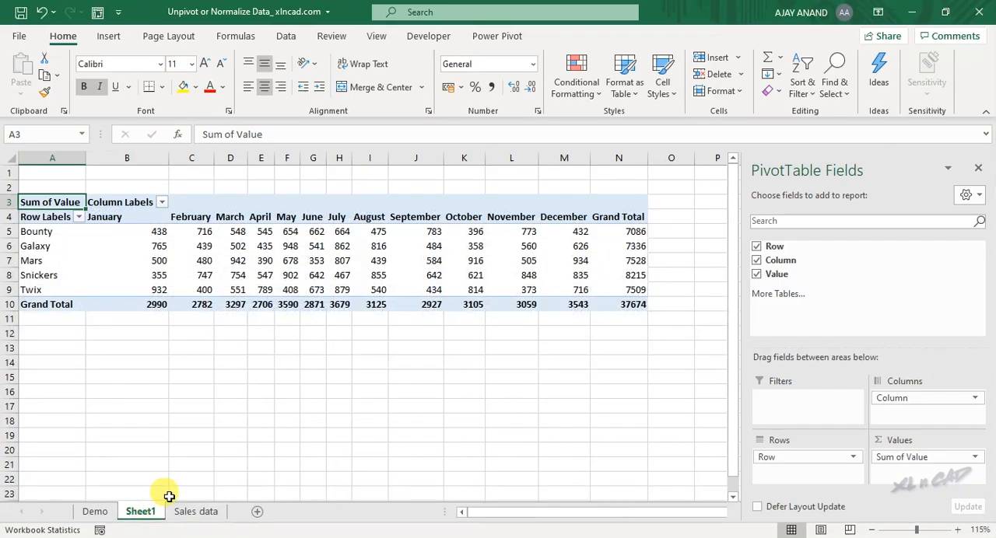
click(610, 231)
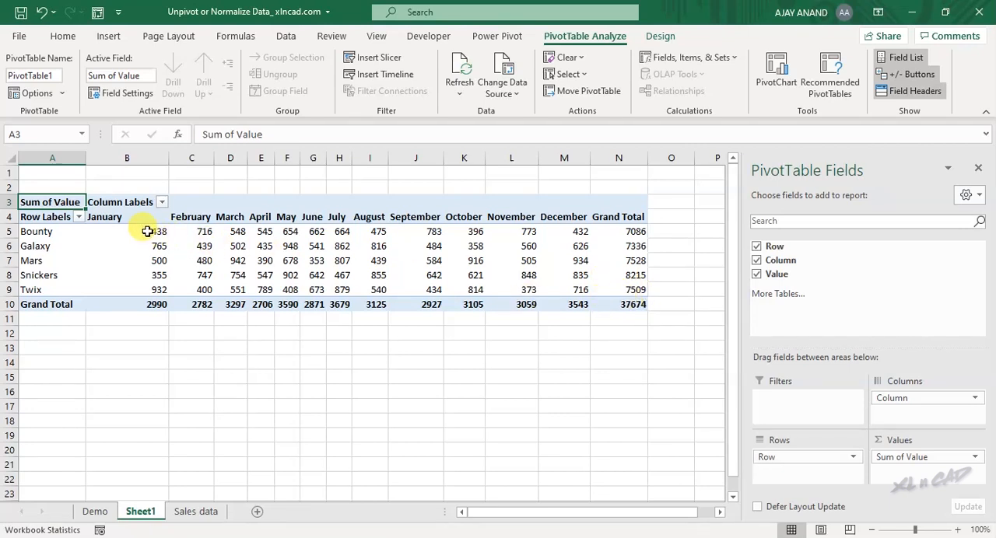
- Check the sum of the pivot's monthly values and view the Sheet2 Row/Column/Value list
drag(144, 231, 579, 290)
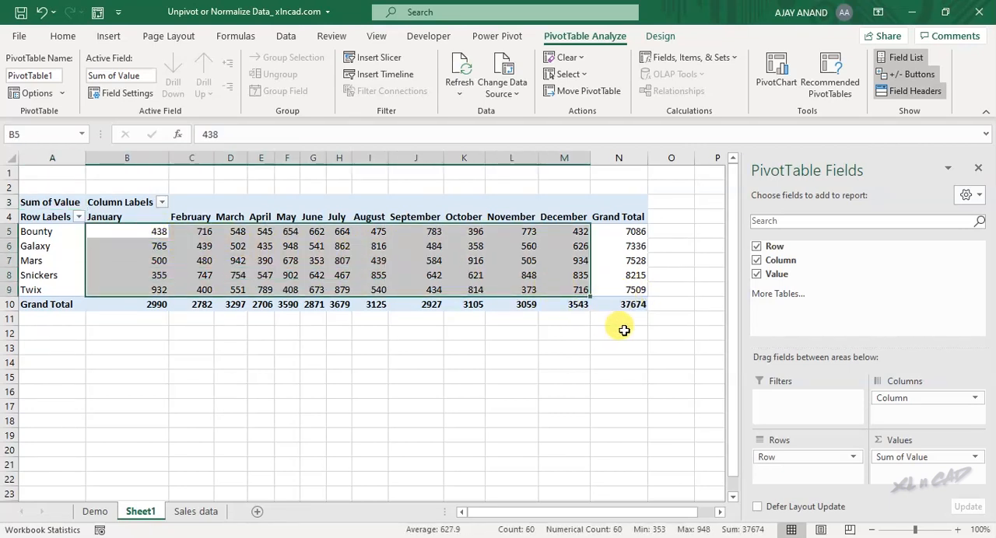
mouse_move(643, 317)
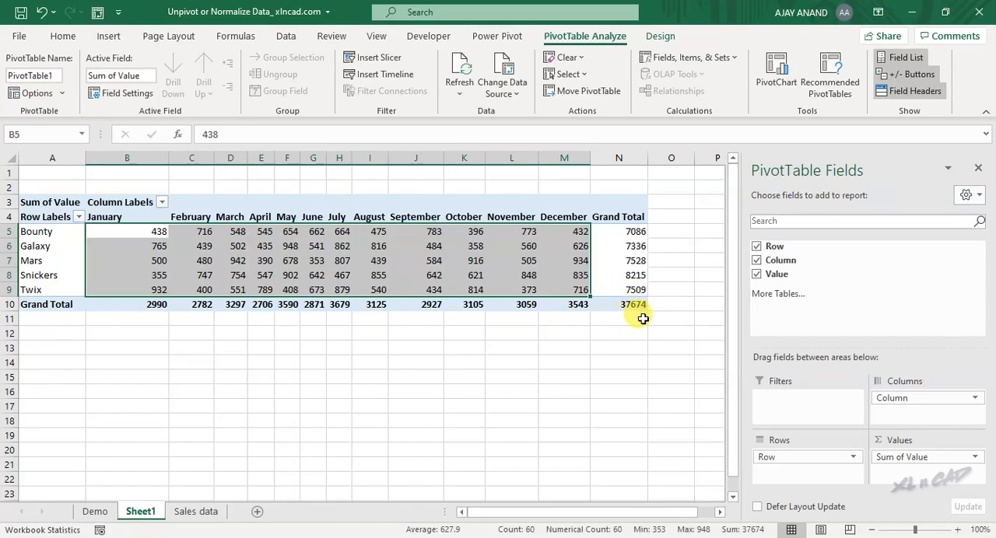
mouse_move(620, 304)
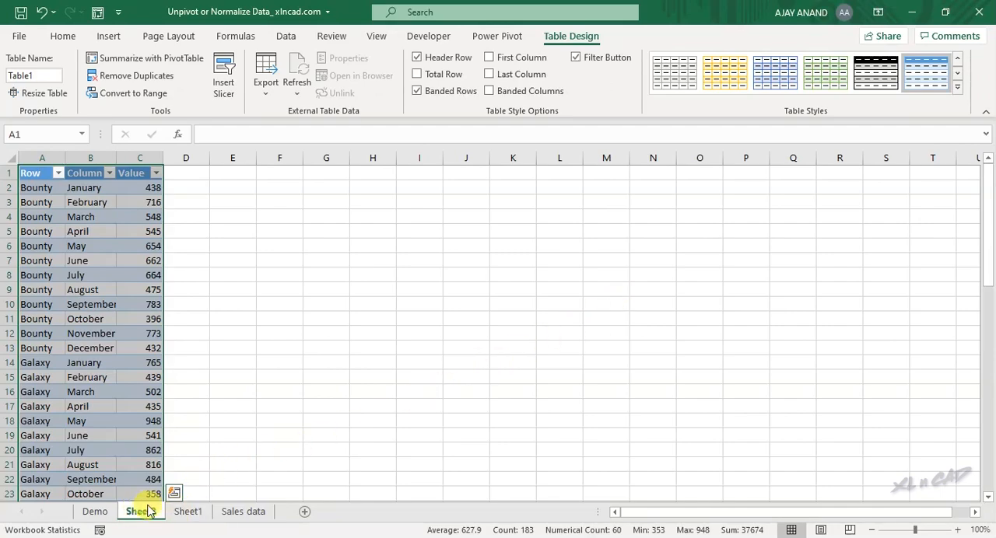
click(141, 511)
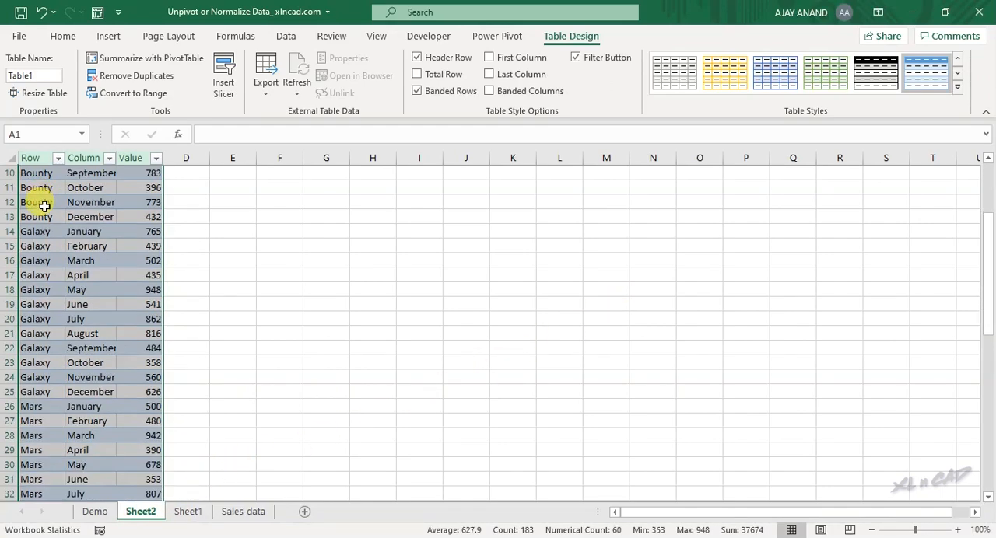
scroll(down, 3)
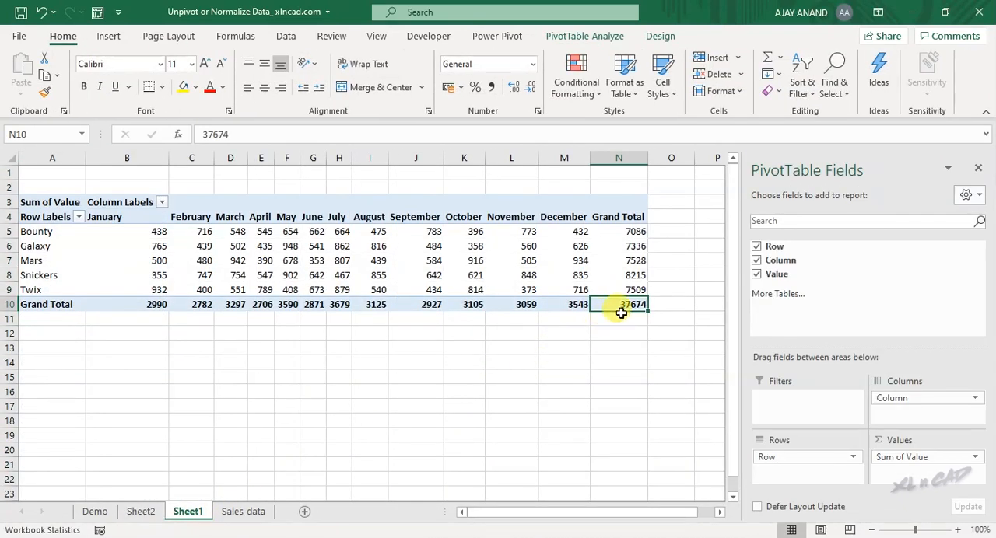
- Copy the whole Row/Column/Value list on Sheet2 and return to Sales data
click(141, 511)
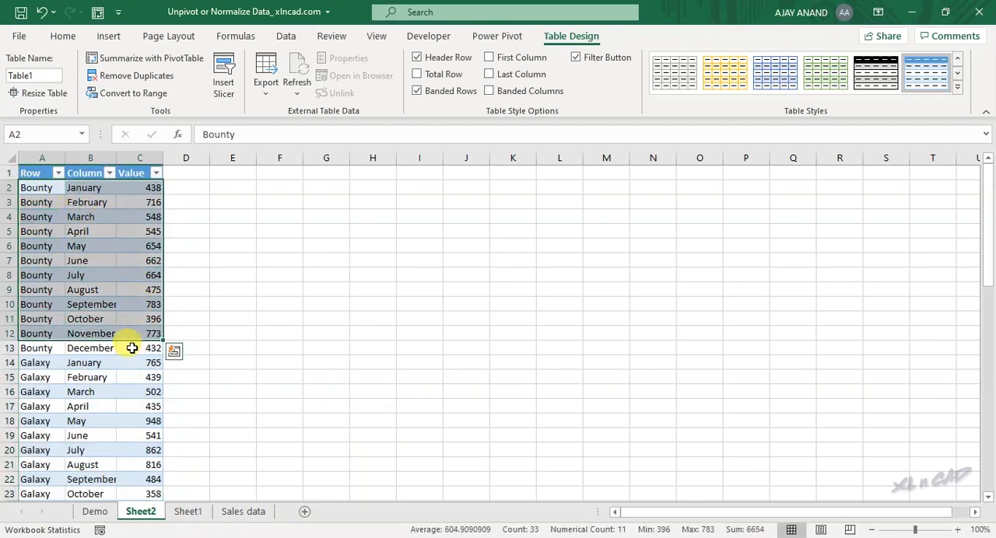
scroll(down, 3)
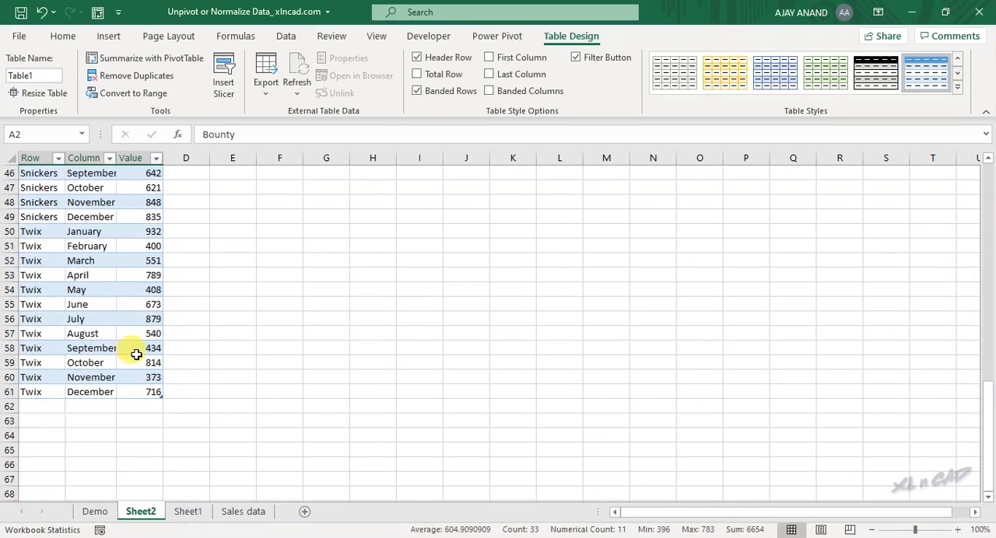
right_click(136, 354)
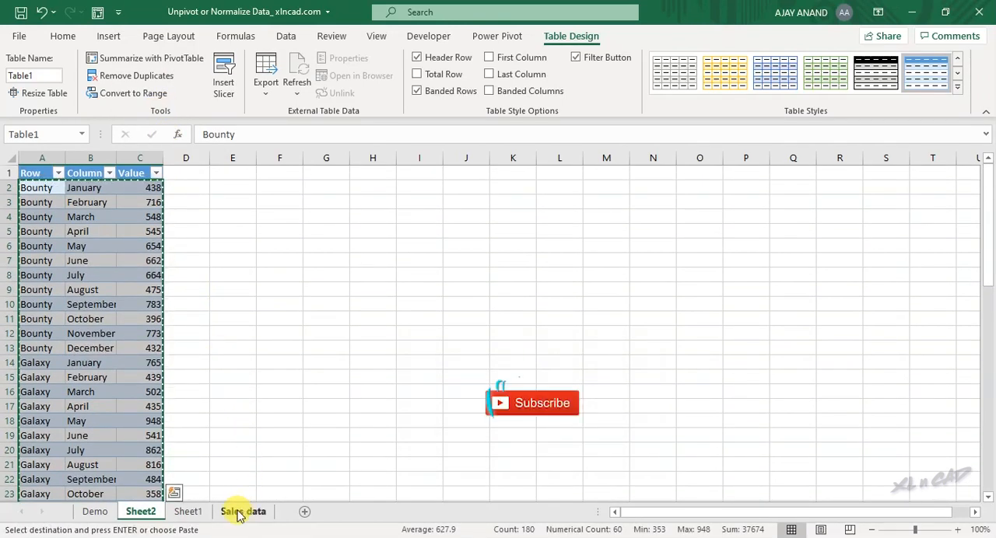
click(243, 511)
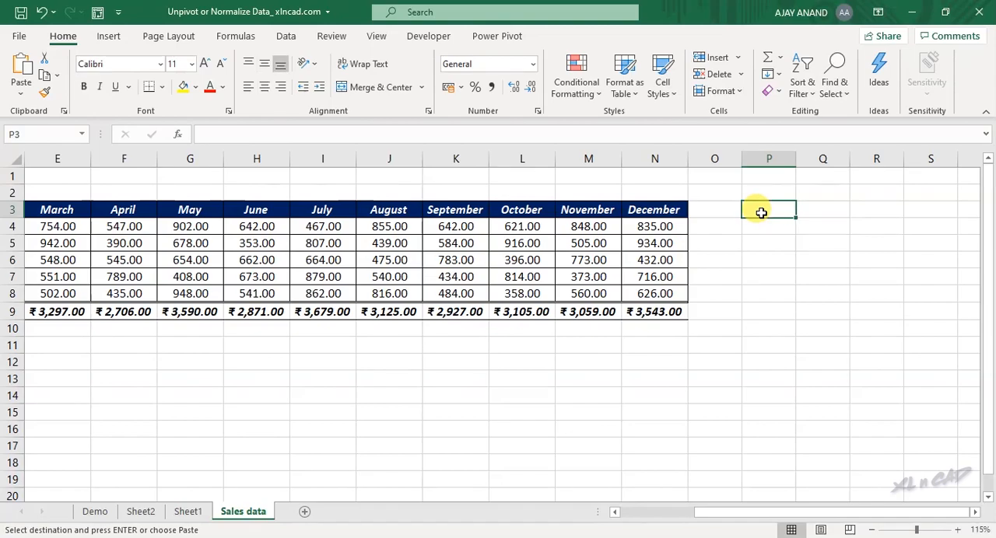
- Paste the list at P3 and insert a blank column O before it
right_click(768, 210)
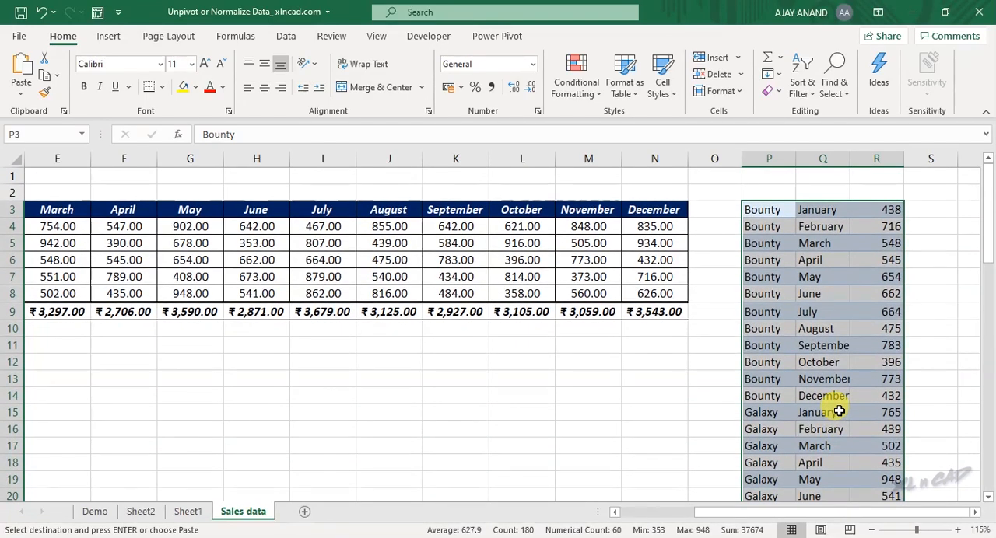
right_click(714, 158)
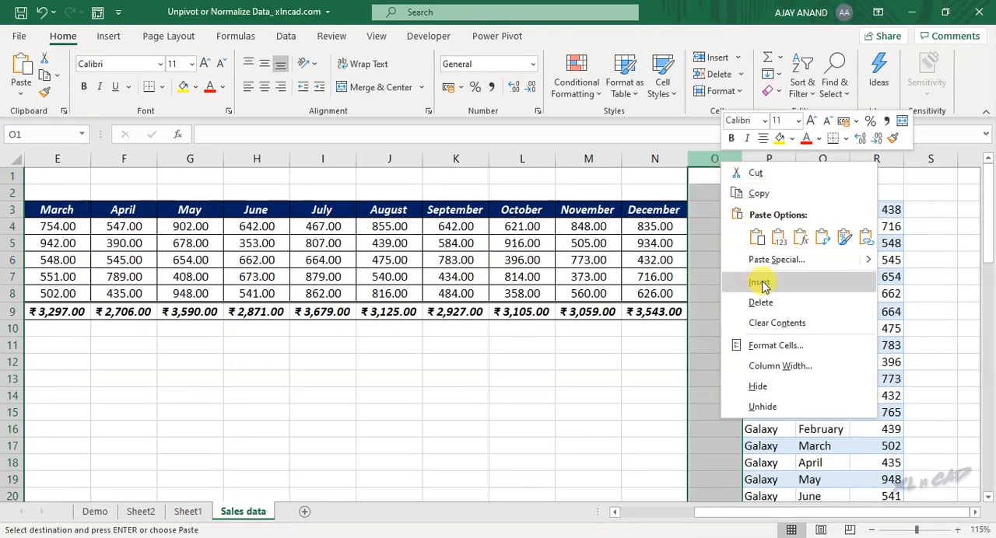
click(758, 282)
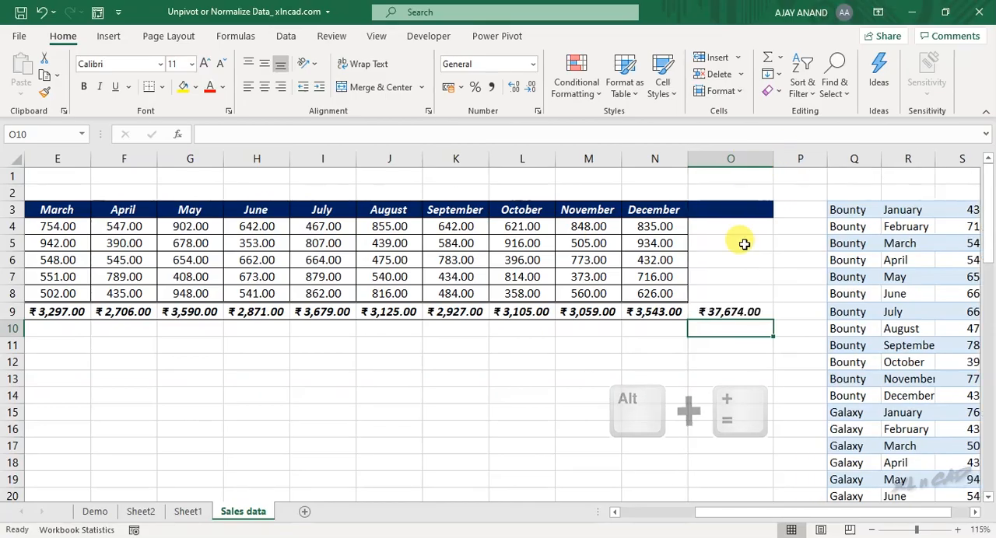
- Paste the 37674 report total as a value in U63 and SUM the list in S63
right_click(729, 312)
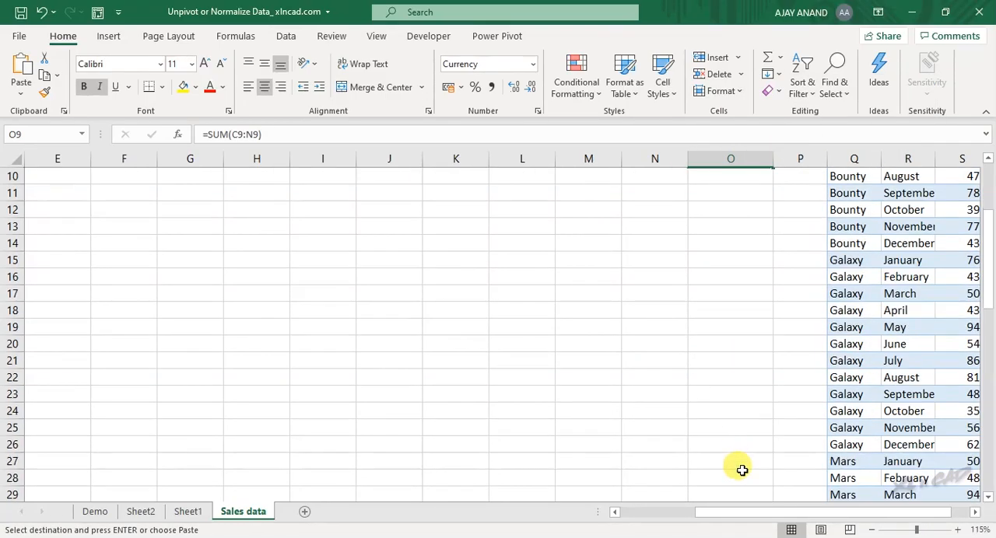
scroll(down, 3)
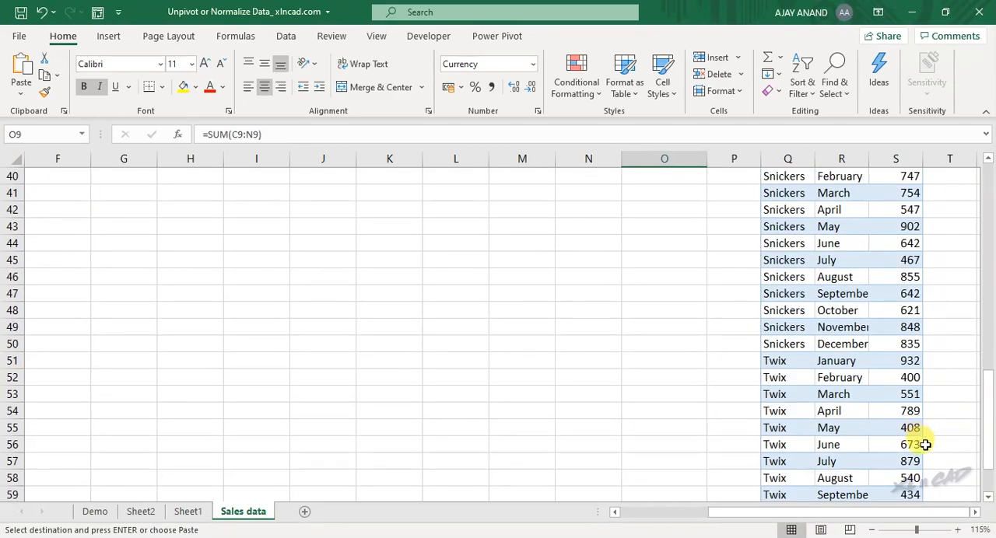
scroll(down, 3)
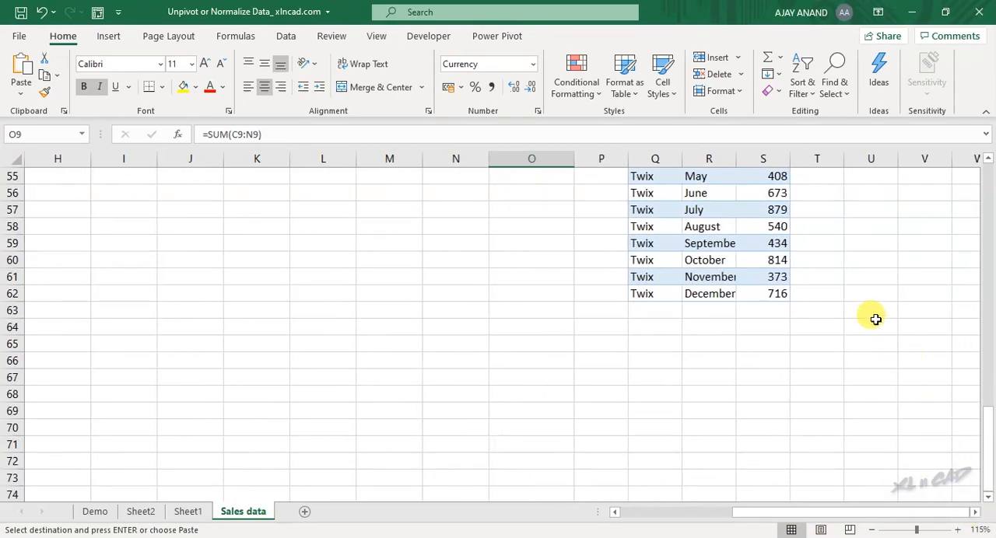
right_click(875, 318)
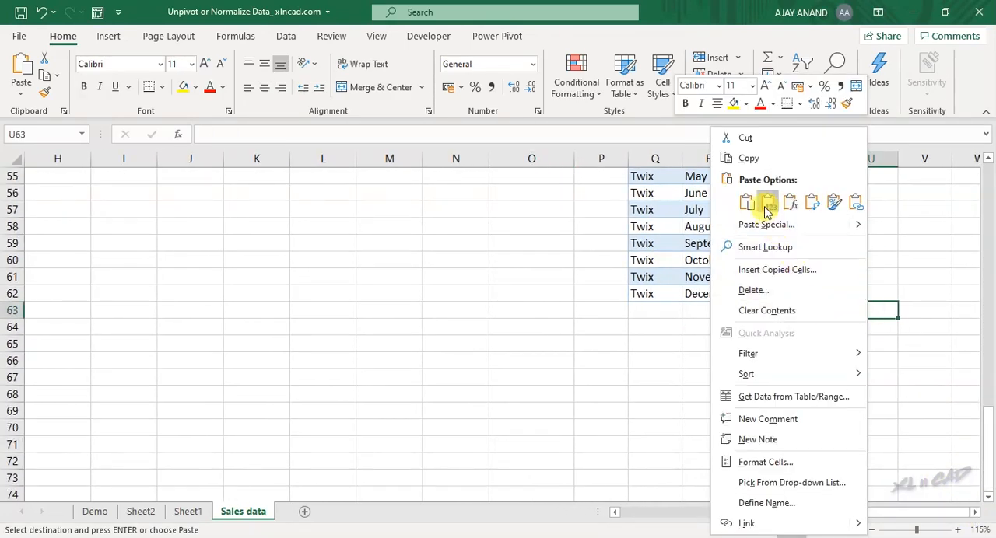
click(746, 201)
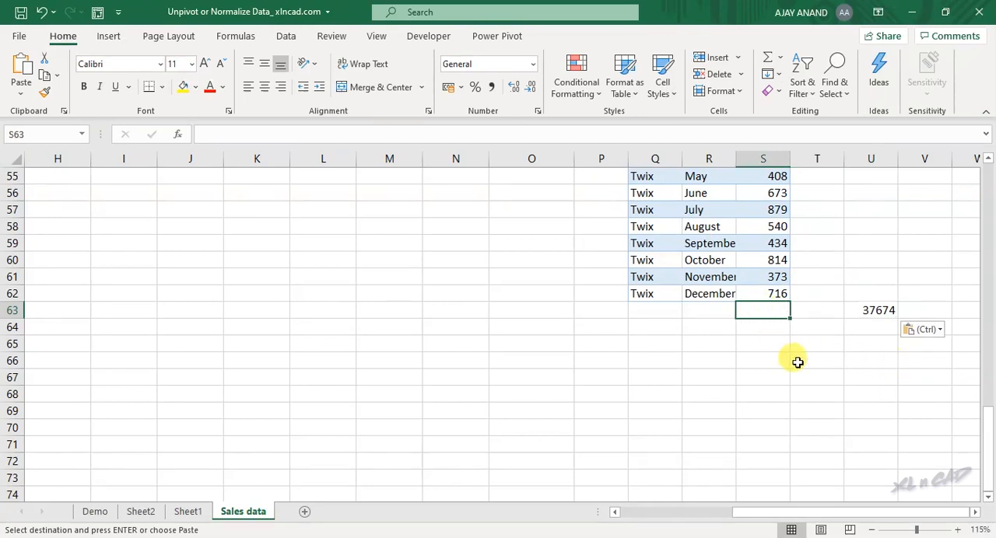
click(770, 63)
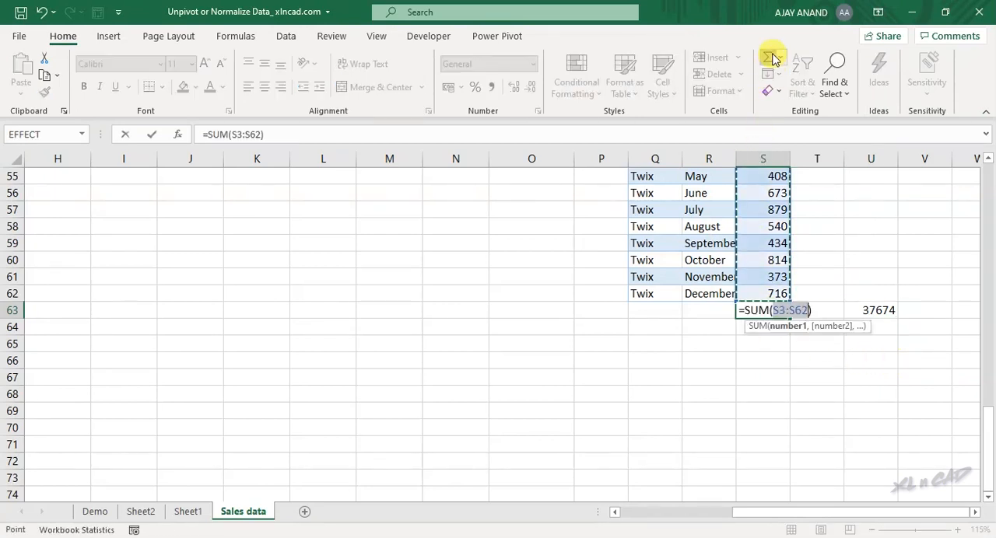
mouse_move(802, 345)
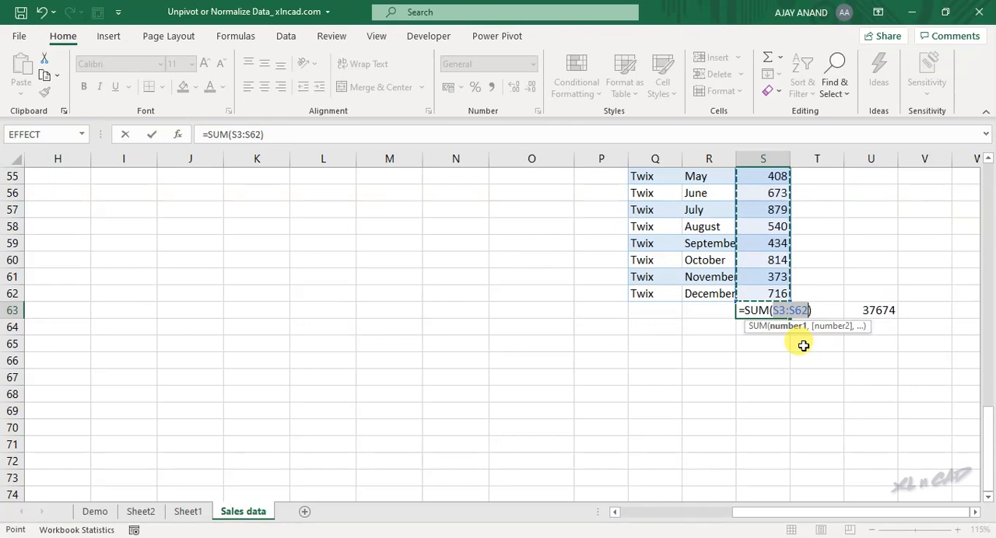
key(Enter)
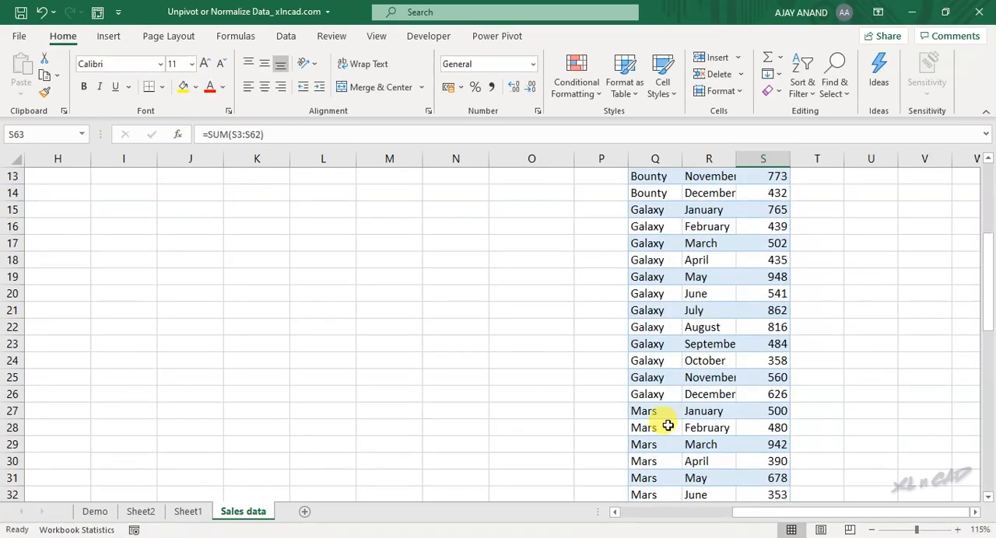
- In Power Query on Table1, show the Transform commands and list the Unpivot Columns options
scroll(left, 3)
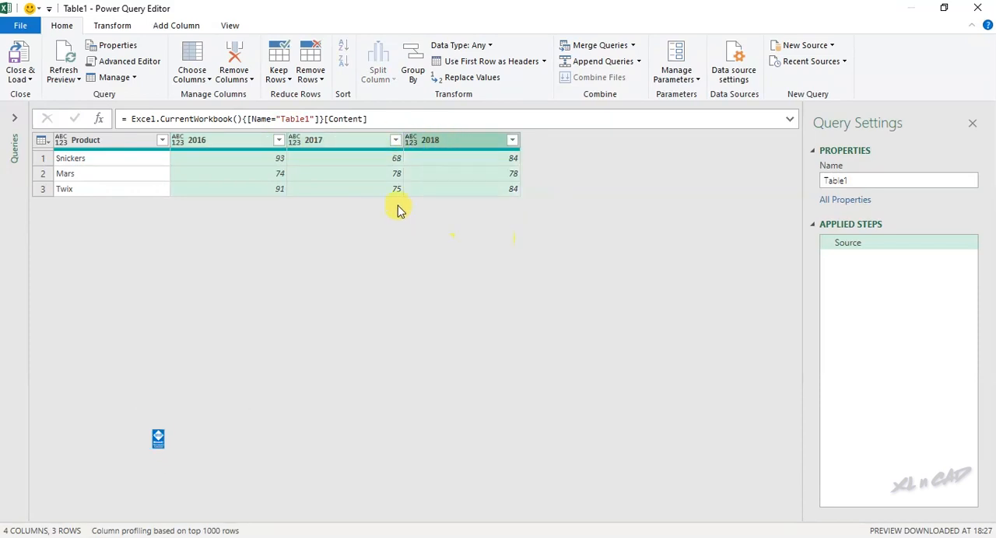
click(112, 25)
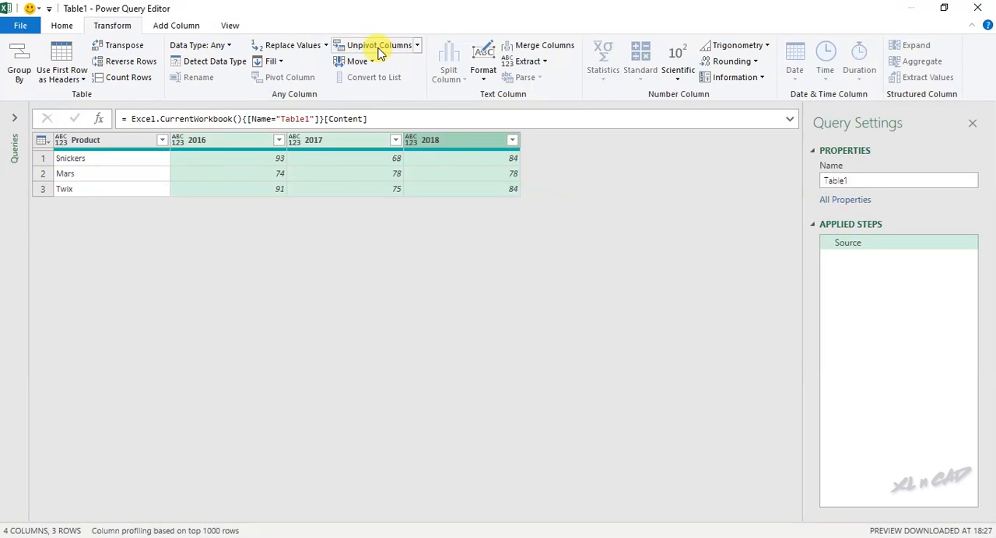
click(417, 44)
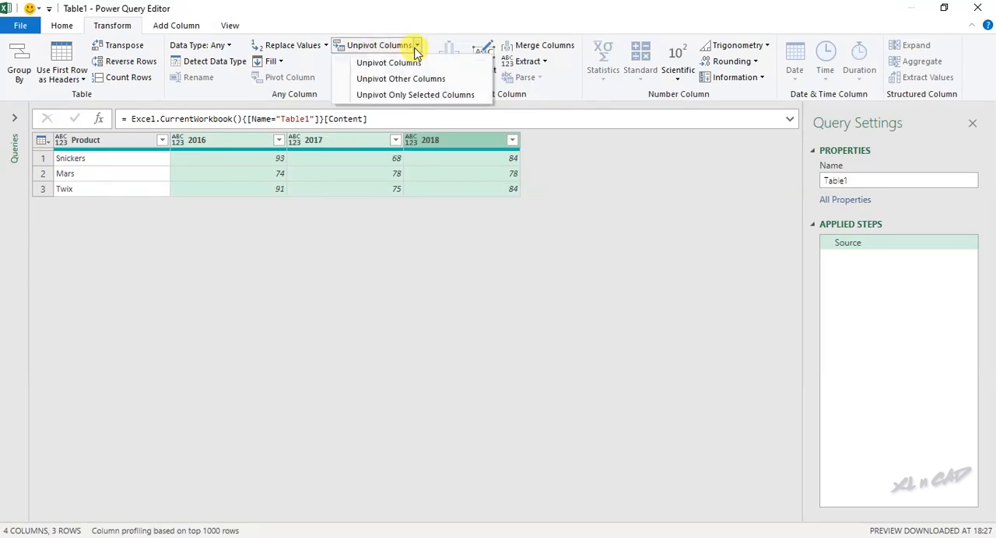
mouse_move(389, 62)
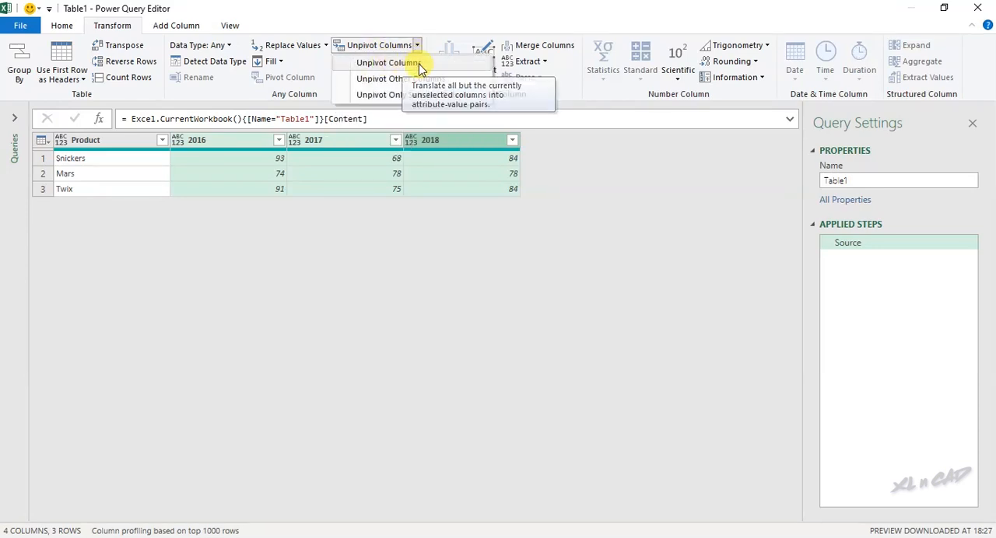